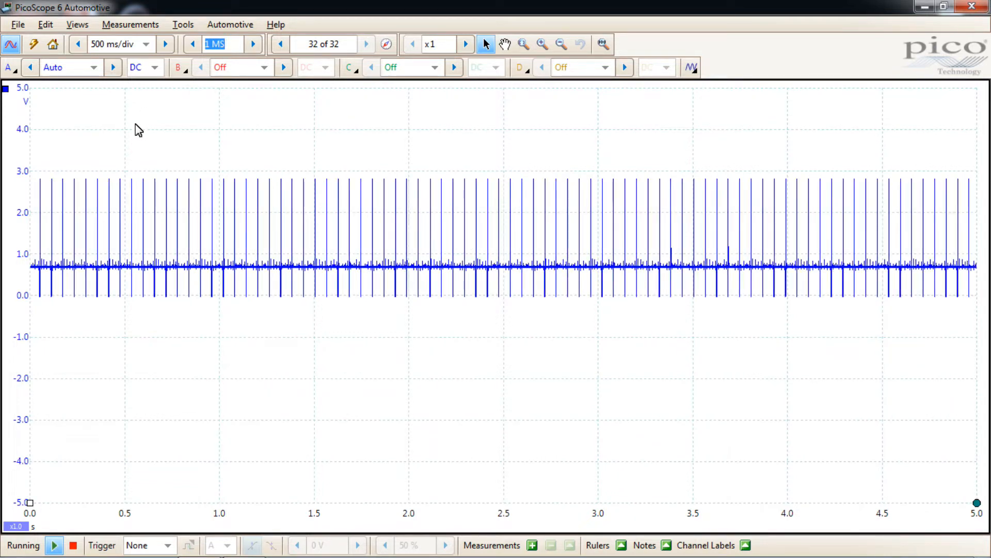
# Step: Step the sample count from 1 MS to 2 MS and let captures accumulate in the buffer
pyautogui.click(165, 43)
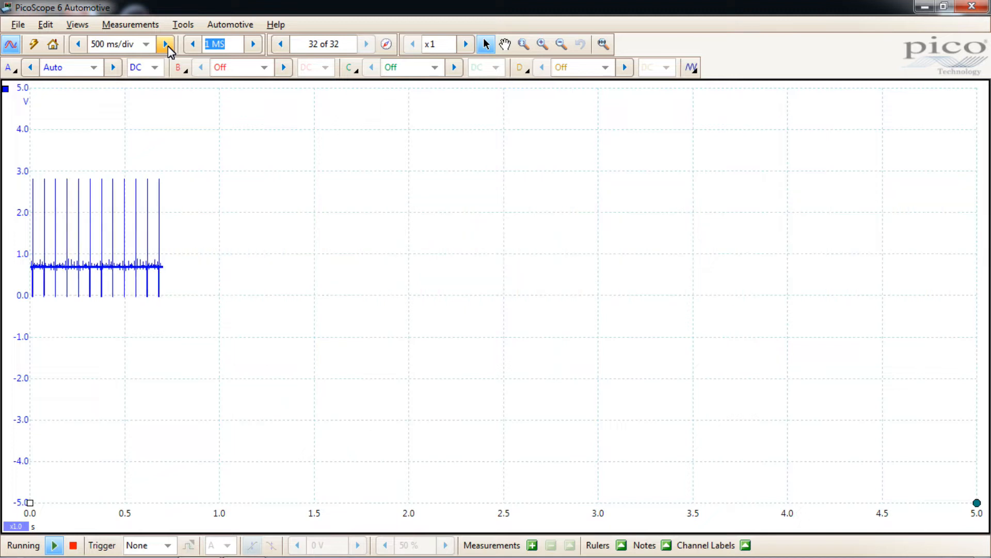
pyautogui.click(253, 43)
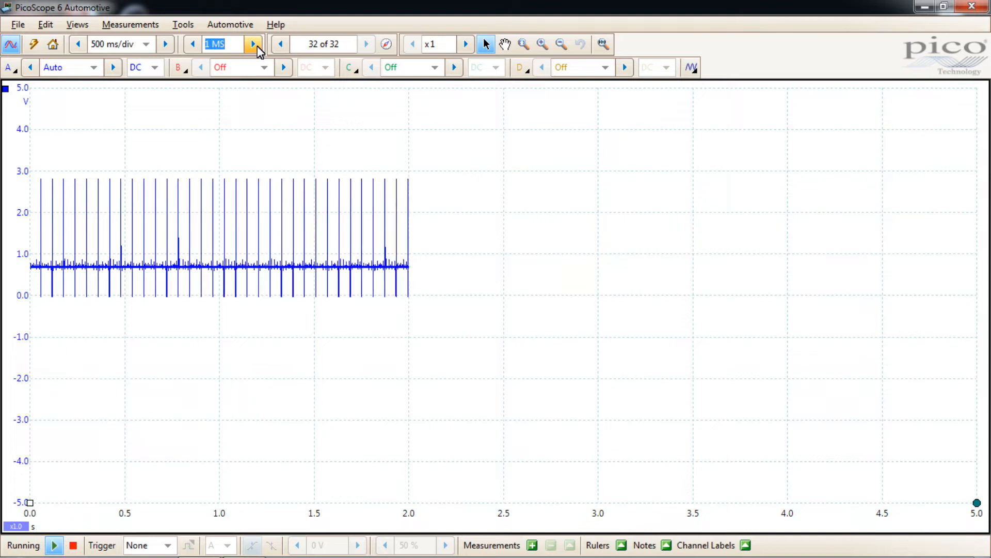
pyautogui.click(253, 45)
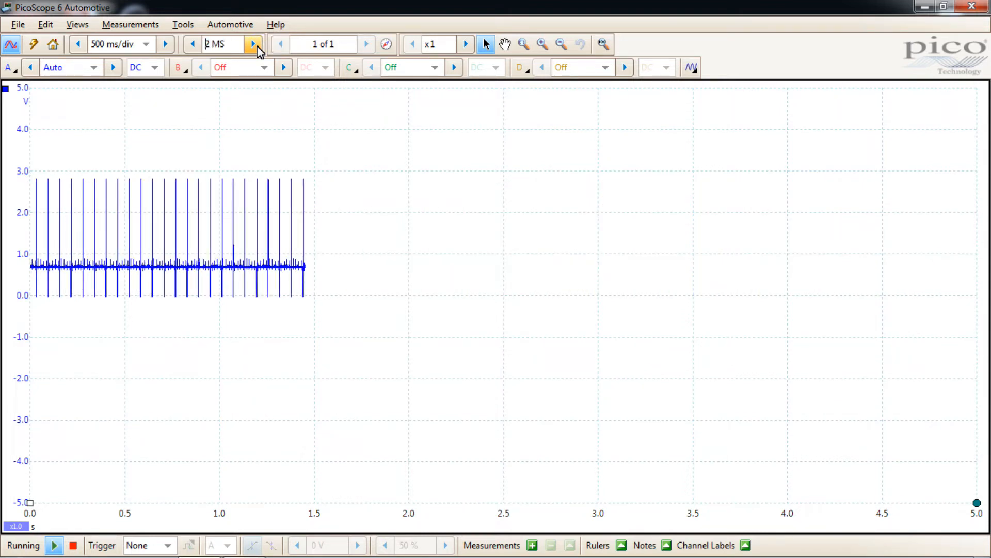
pyautogui.click(253, 44)
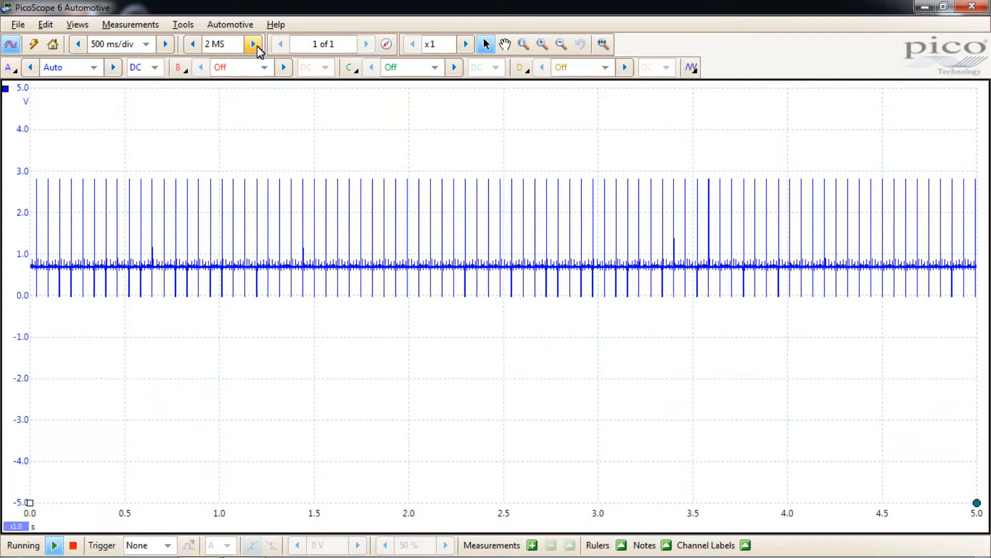
pyautogui.click(367, 43)
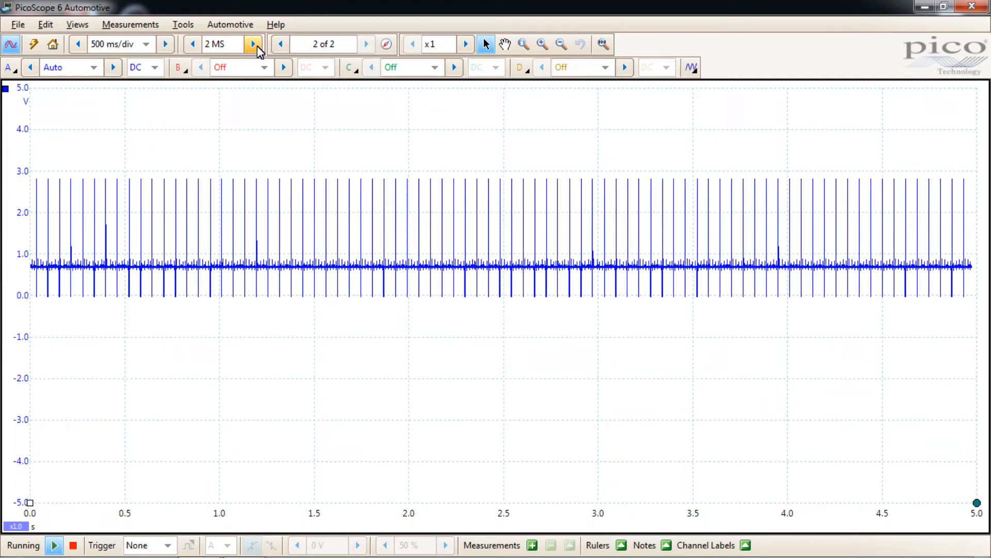
pyautogui.click(252, 43)
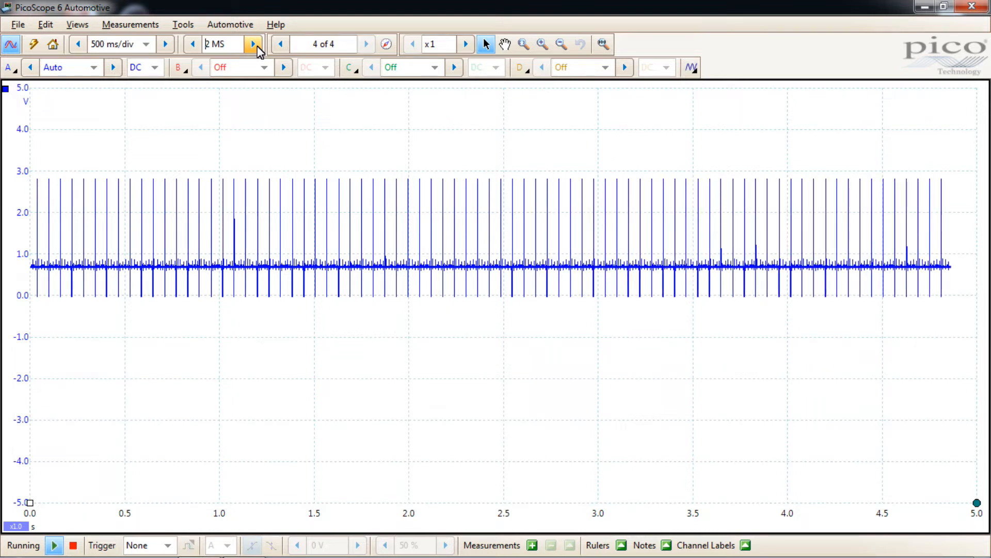
pyautogui.click(366, 43)
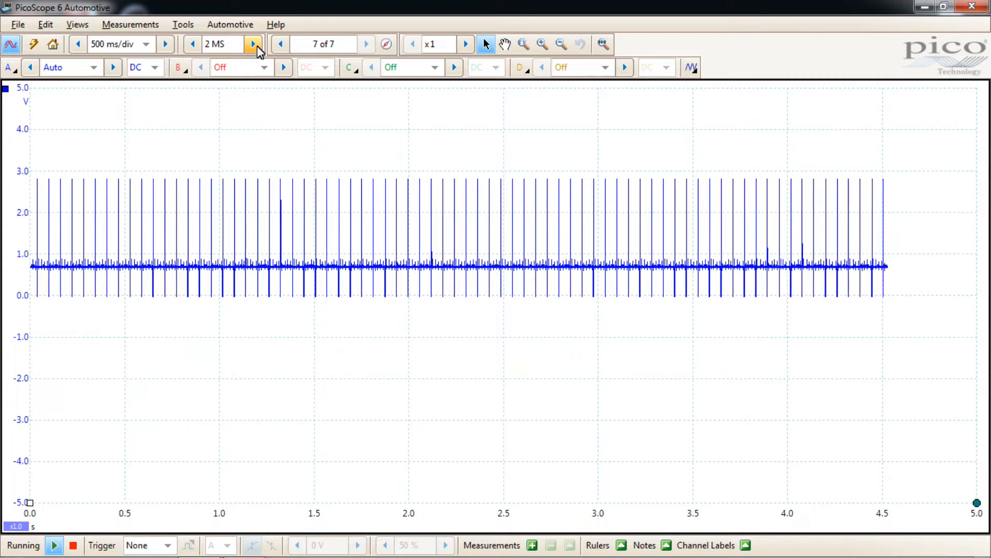
pyautogui.click(367, 44)
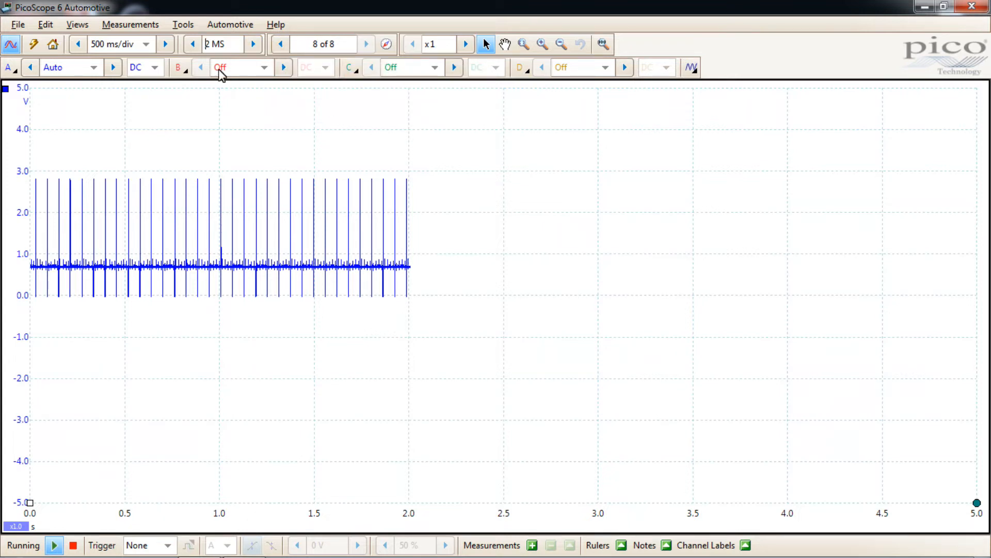
# Step: Take channel A off auto range to ±20 V and switch channels B and D on at ±20 V
pyautogui.click(9, 68)
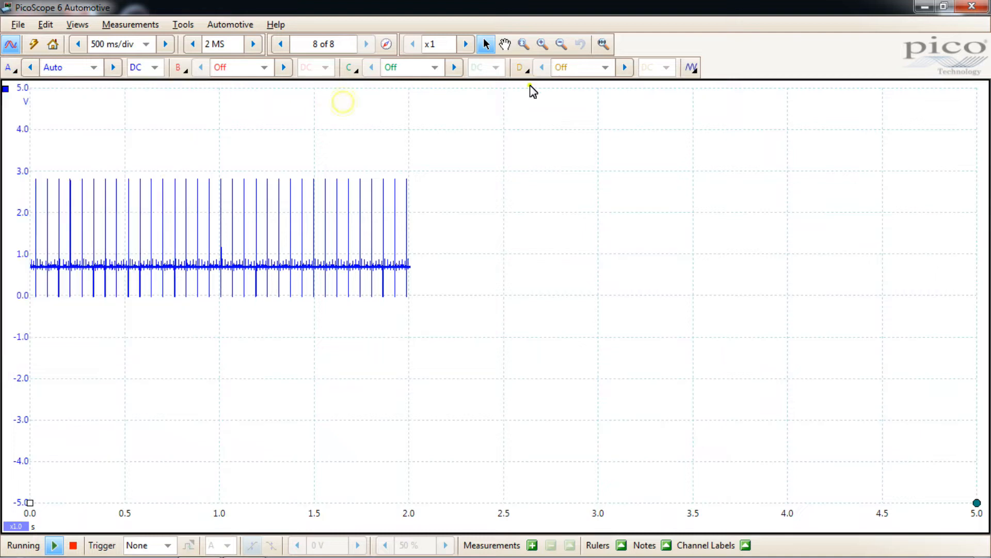
pyautogui.click(8, 67)
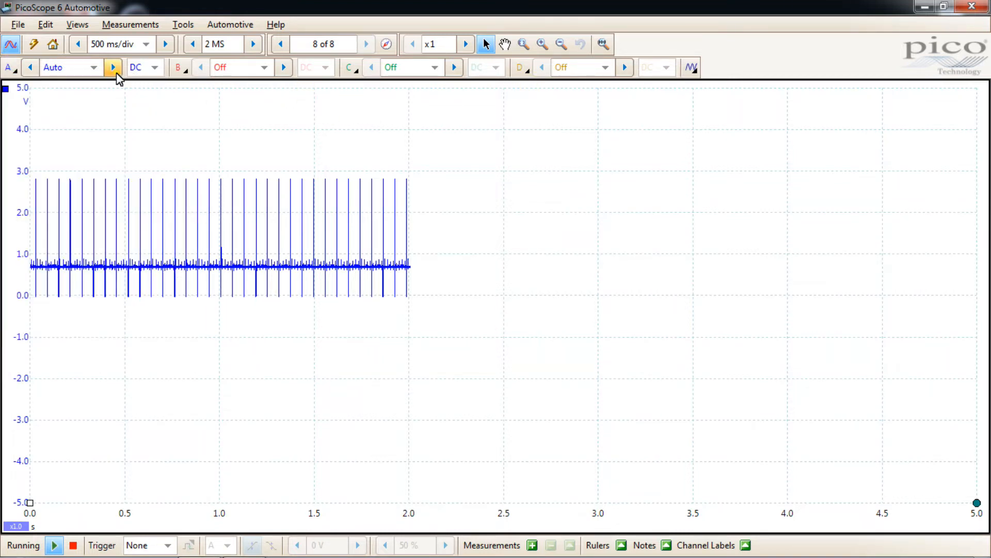
pyautogui.click(93, 67)
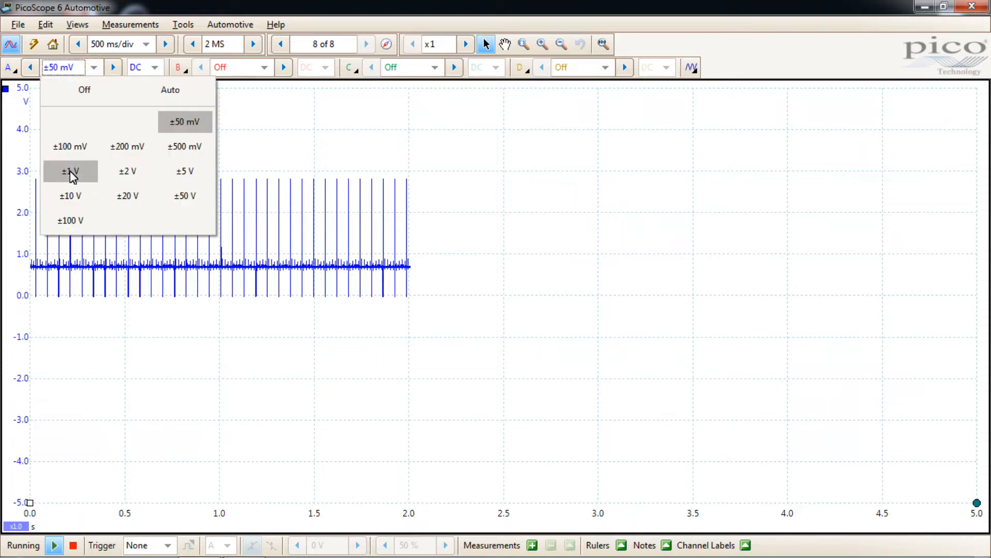
pyautogui.click(127, 195)
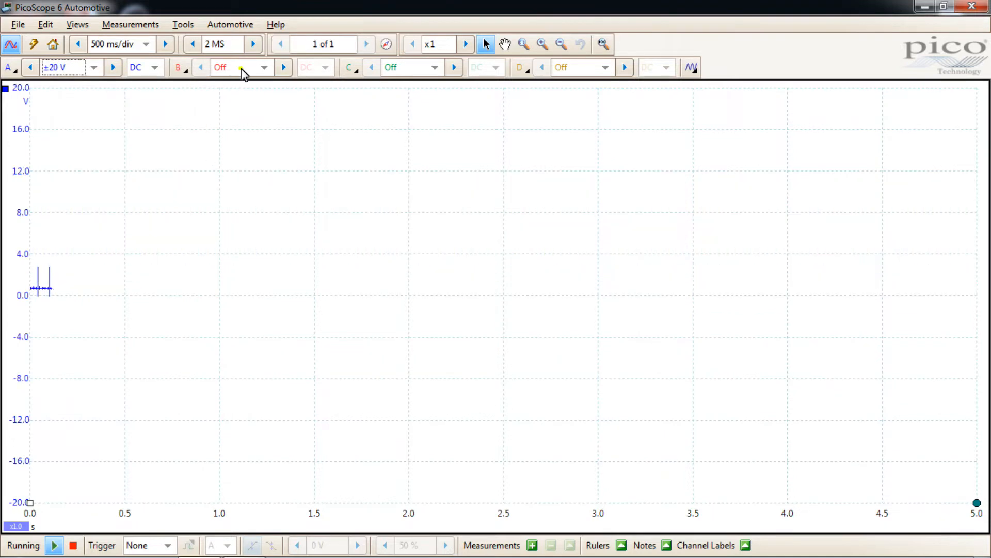
pyautogui.click(240, 68)
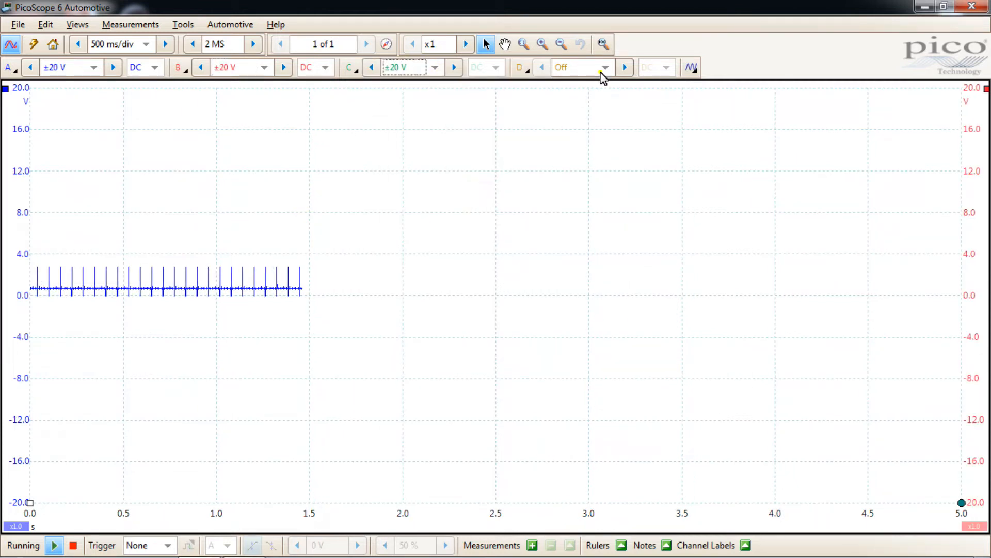
pyautogui.click(581, 67)
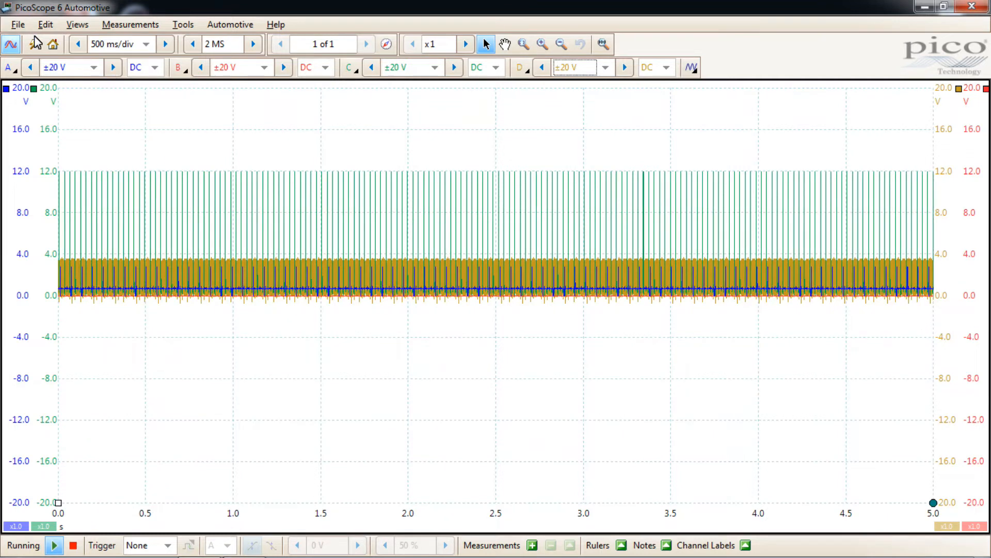
# Step: Save the four-channel setup as user default settings, then relaunch PicoScope from the desktop shortcut
pyautogui.click(17, 24)
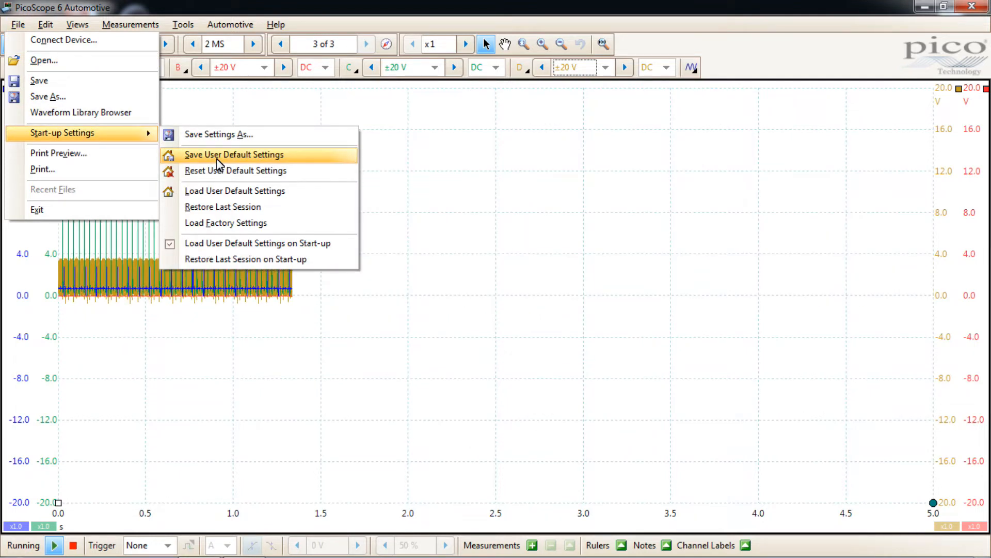
pyautogui.click(233, 154)
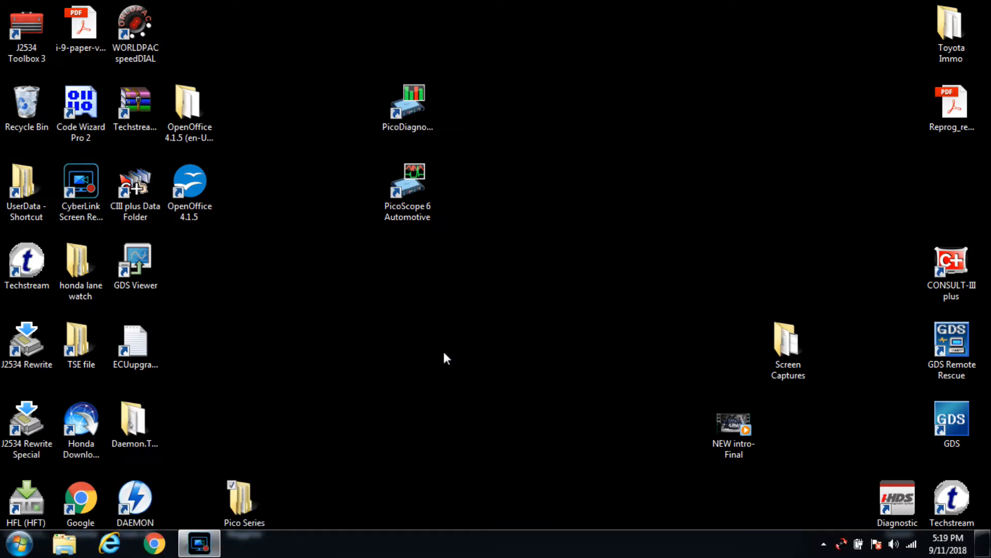
pyautogui.click(408, 192)
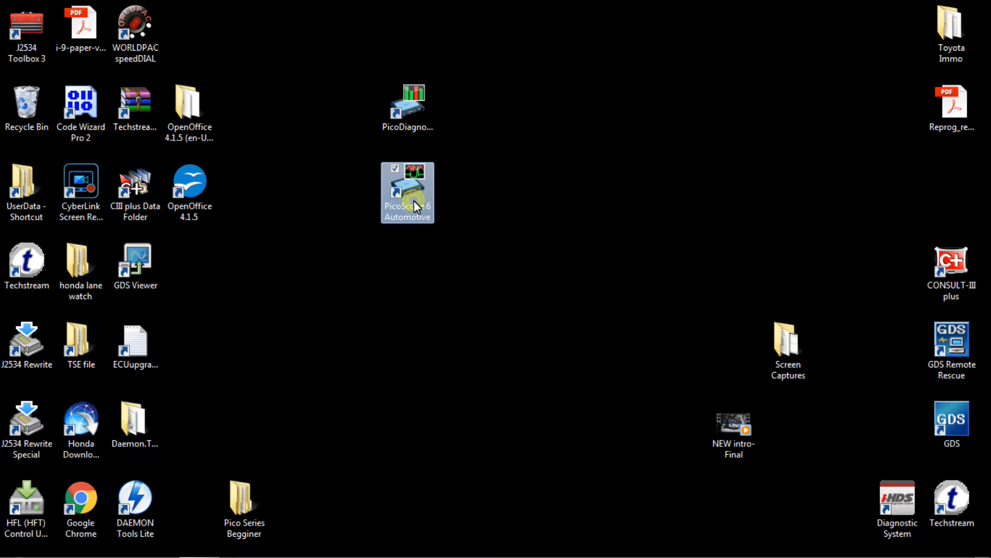
pyautogui.doubleClick(407, 192)
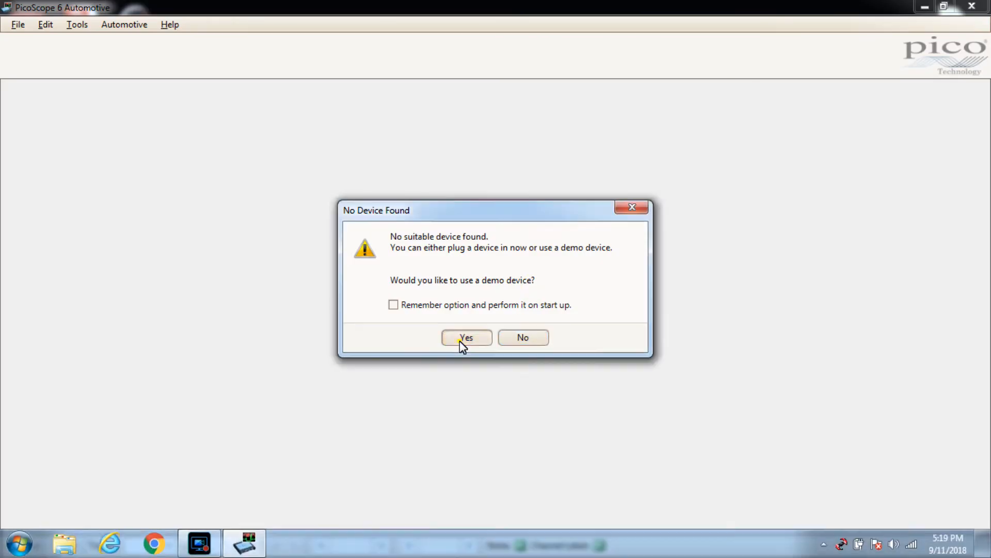
# Step: Choose the demo device so the scope reopens with all channels at ±20 V and 2 MS
pyautogui.click(466, 337)
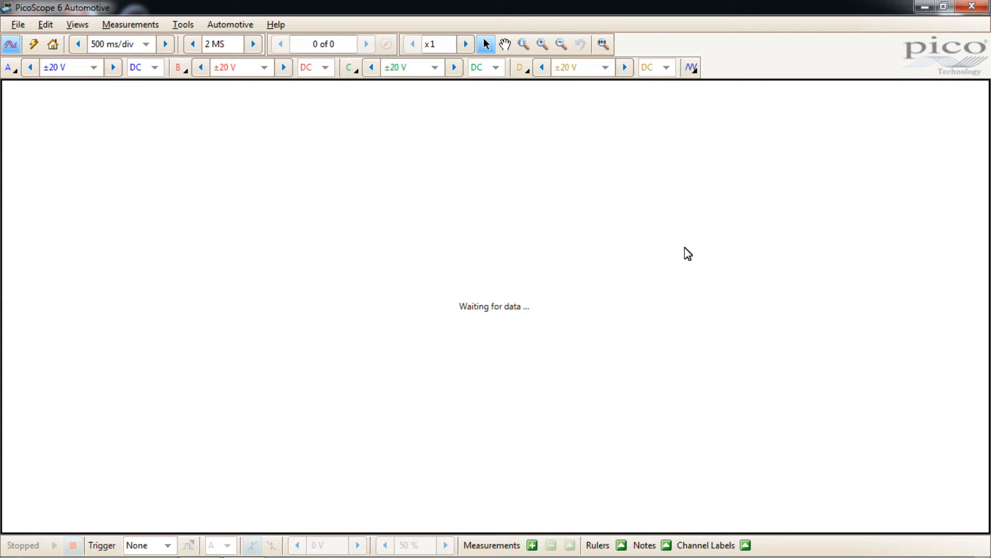
pyautogui.moveTo(193, 198)
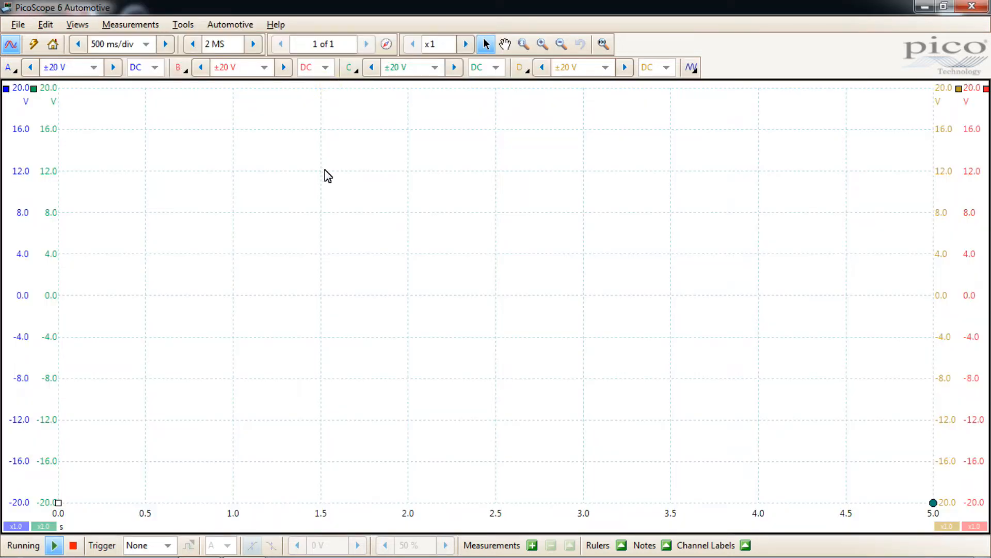
pyautogui.moveTo(98, 110)
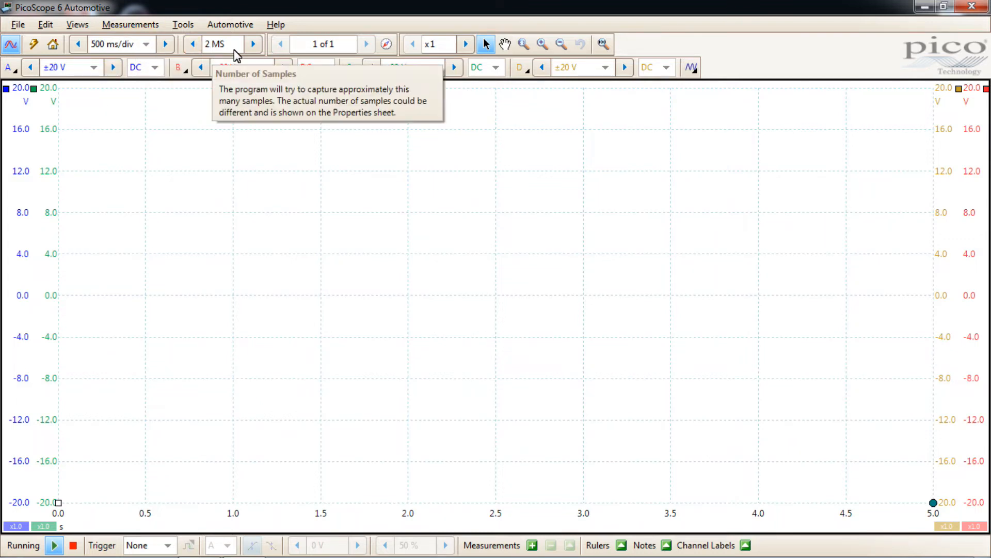
pyautogui.moveTo(581, 236)
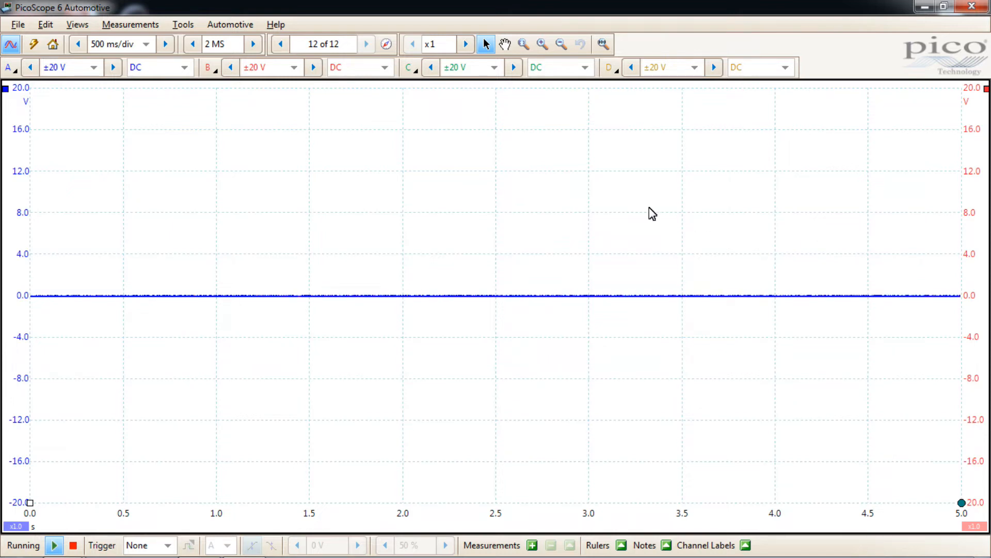
# Step: Add channel D to the scope view through the Channels context menu
pyautogui.rightClick(651, 213)
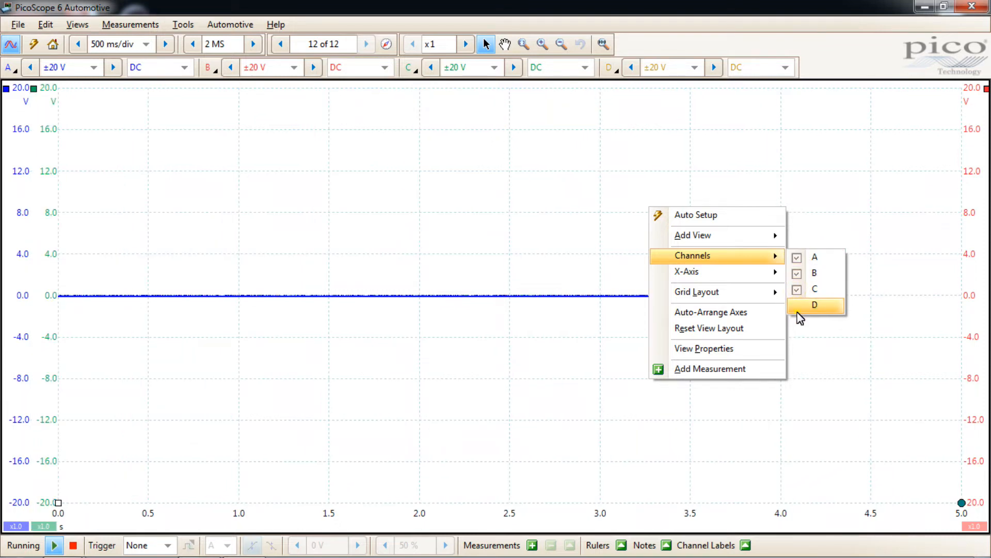
pyautogui.click(814, 304)
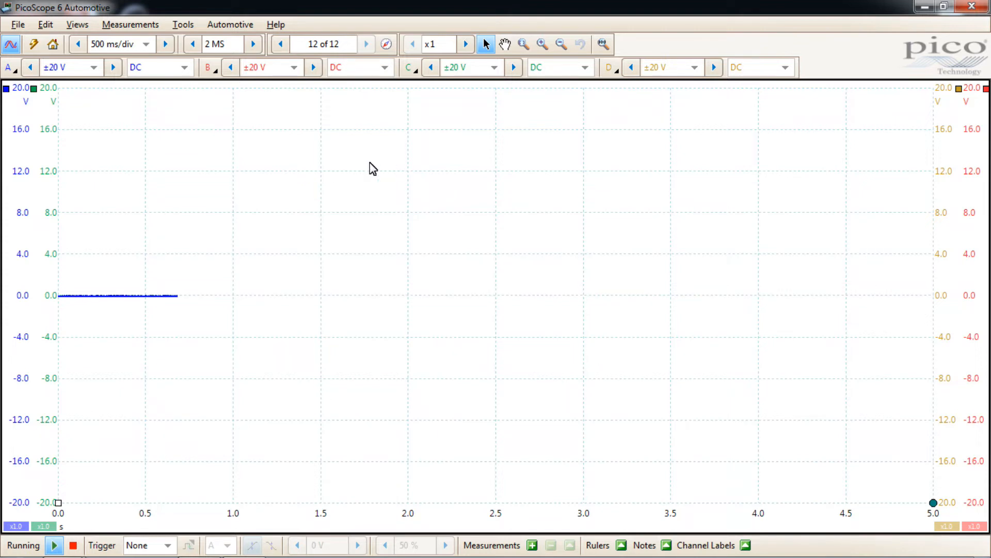
pyautogui.moveTo(288, 153)
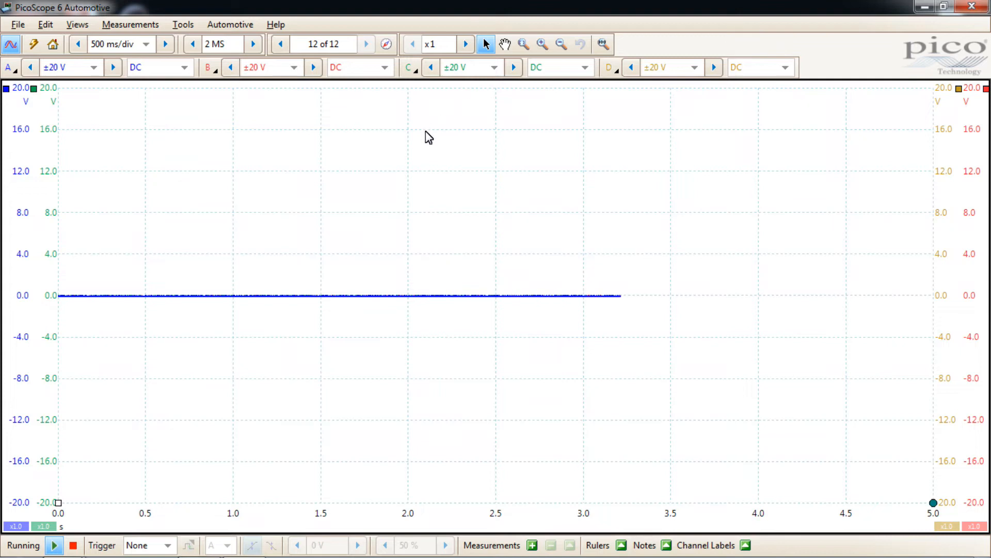
# Step: Hide channel C via the Channels context menu so only A and B display
pyautogui.rightClick(427, 136)
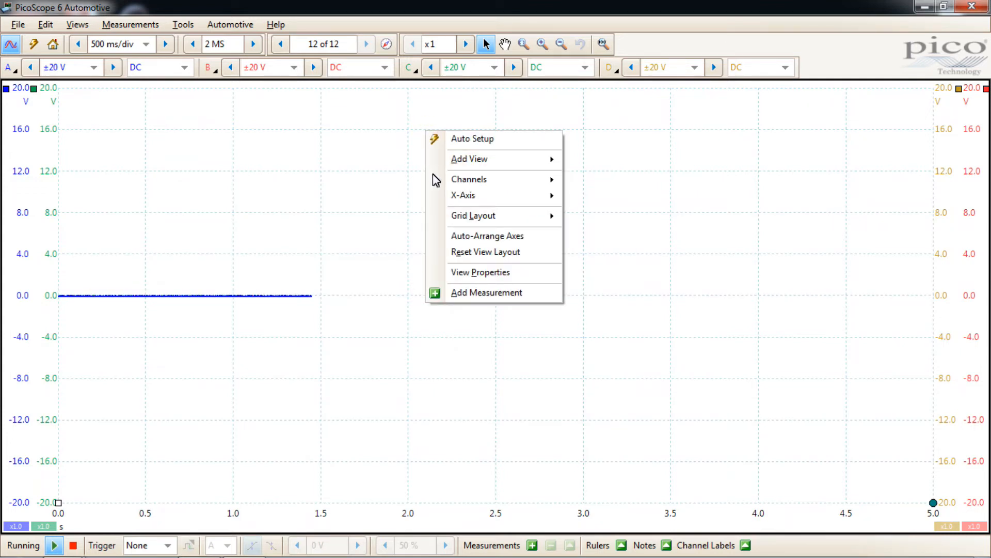
pyautogui.moveTo(470, 179)
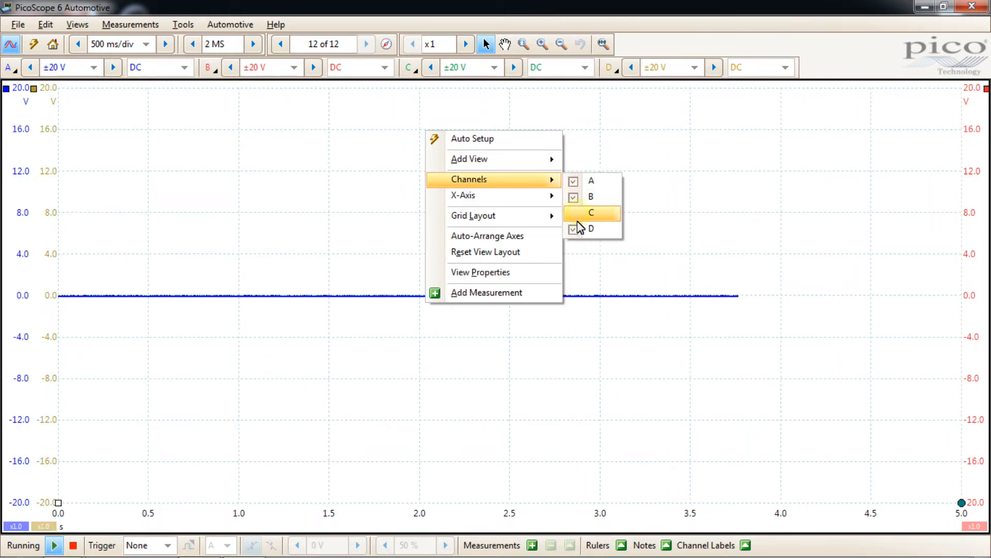
pyautogui.click(591, 212)
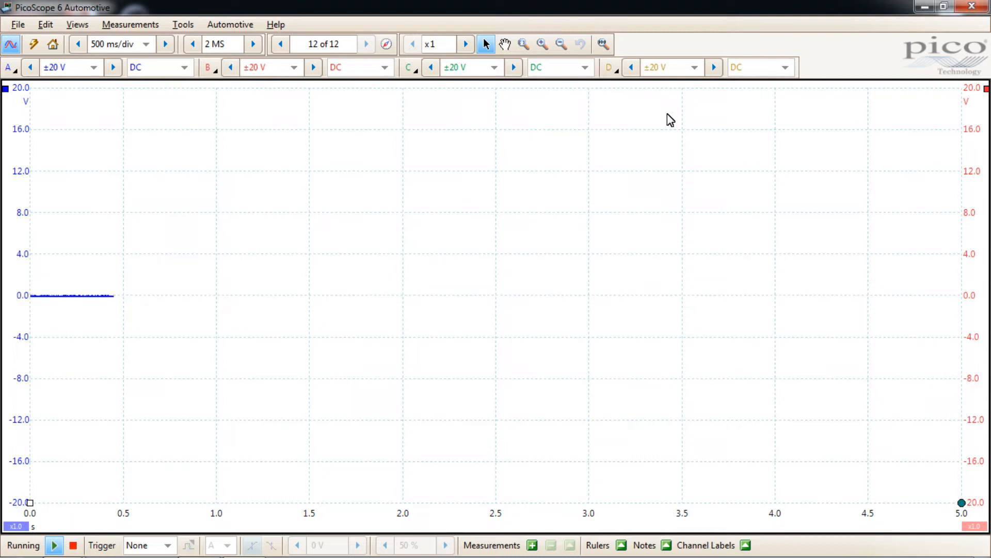
pyautogui.moveTo(386, 188)
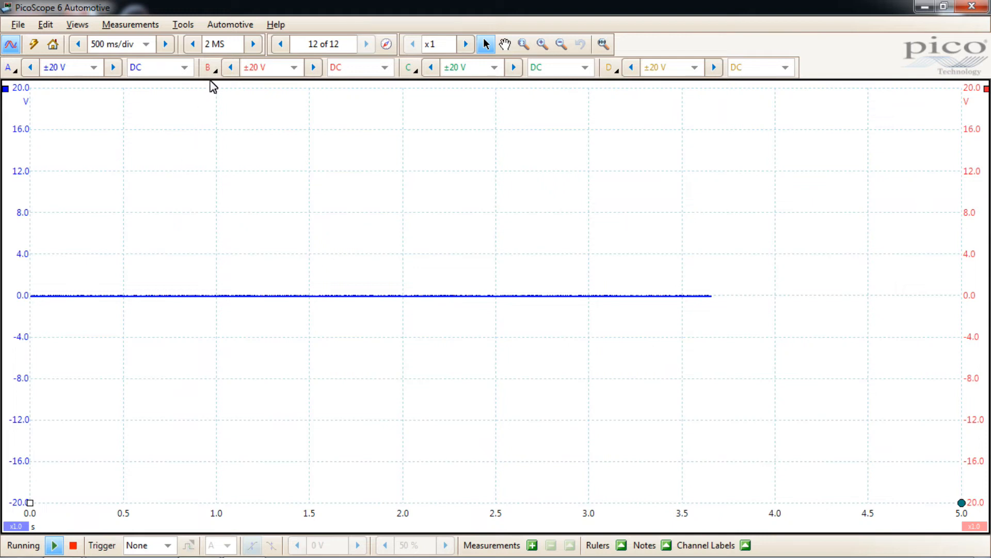
pyautogui.moveTo(209, 67)
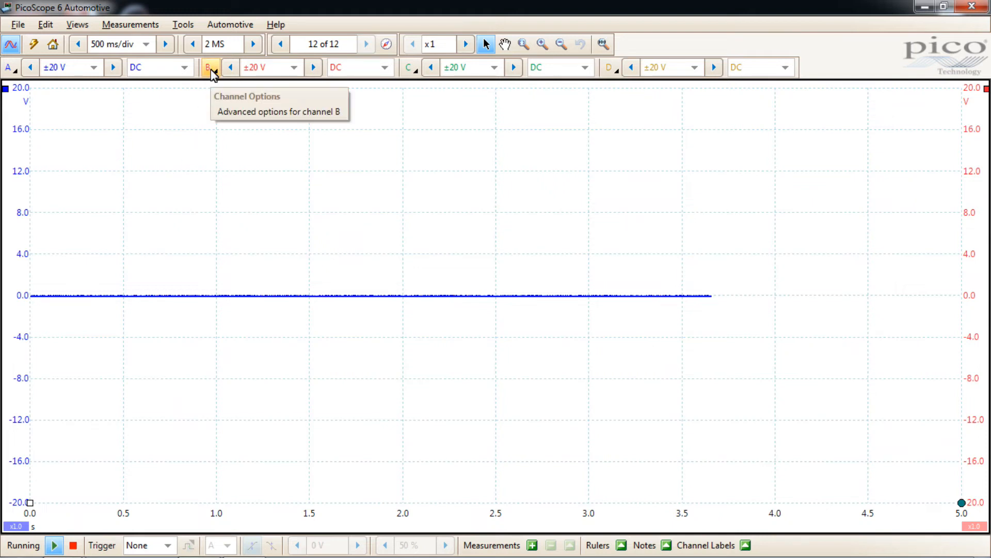
# Step: Set channel B's probe to the Automotive 2000 A Current Clamp (2000 A mode)
pyautogui.click(208, 67)
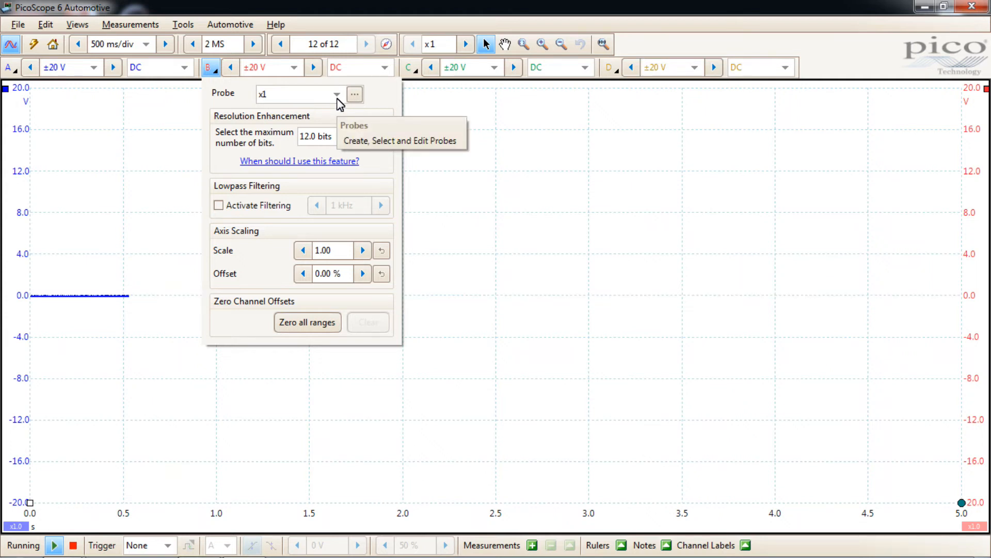
pyautogui.click(337, 93)
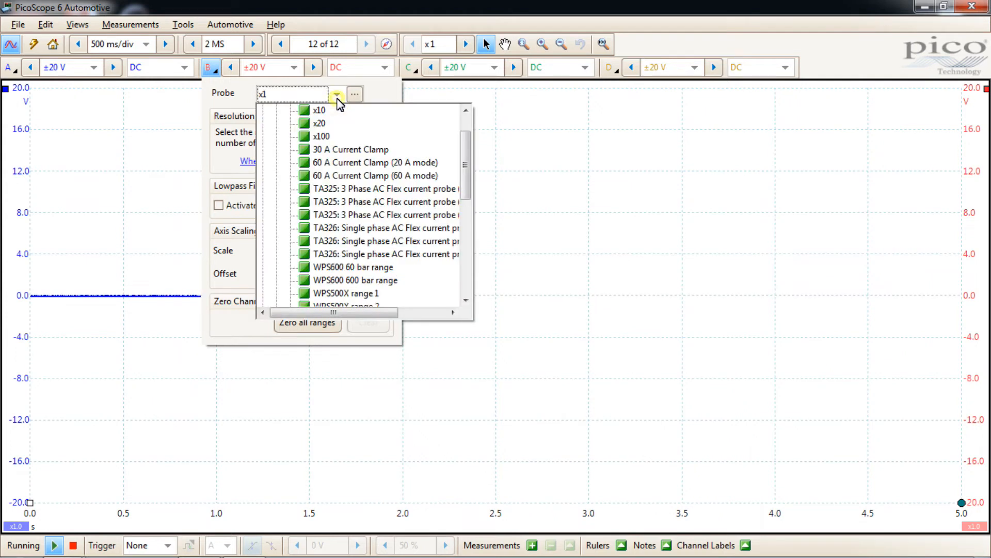
pyautogui.scroll(-3)
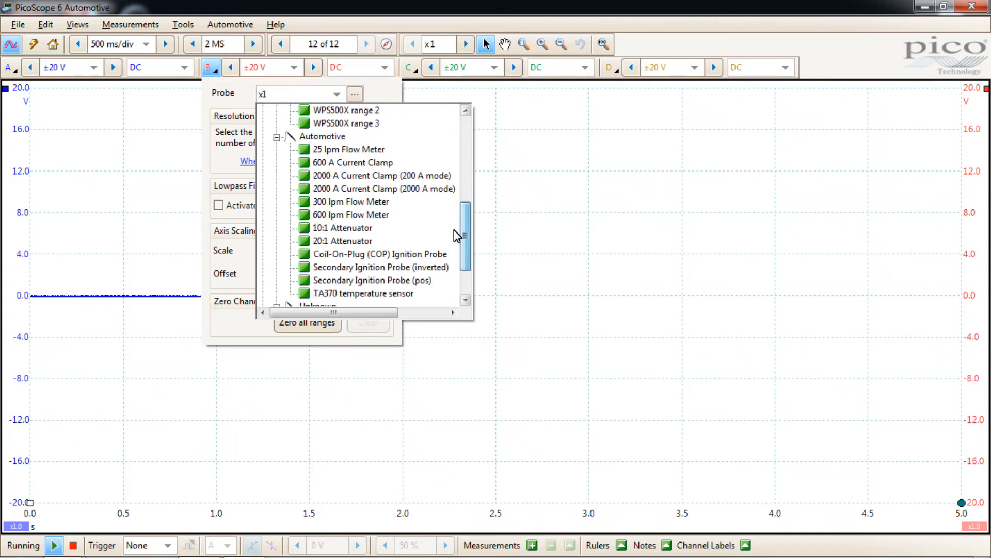
pyautogui.scroll(-3)
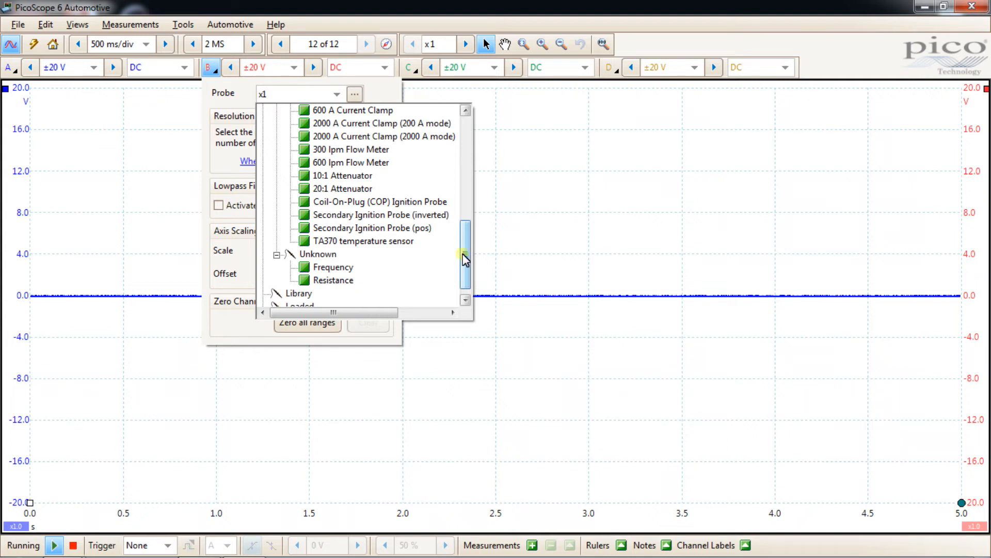
pyautogui.scroll(-3)
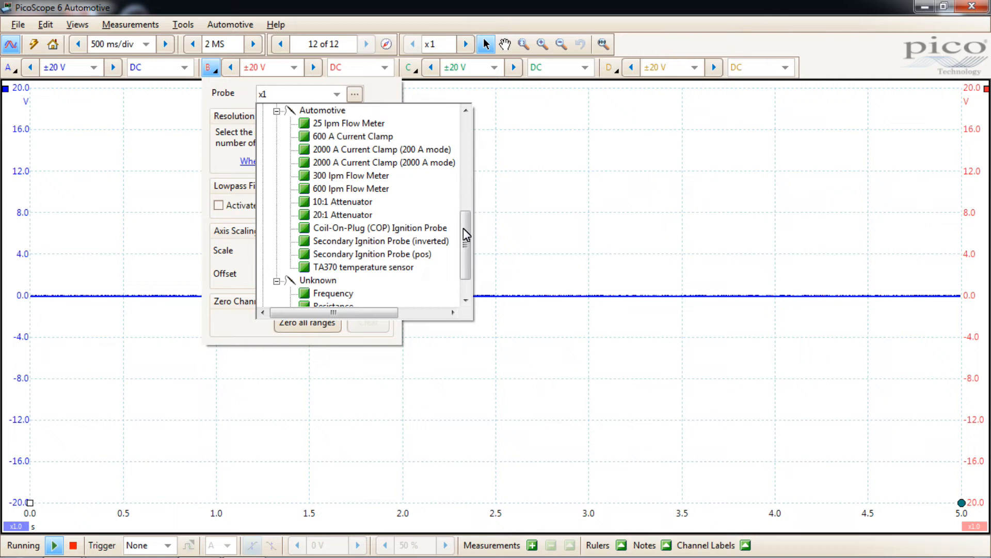
pyautogui.moveTo(404, 158)
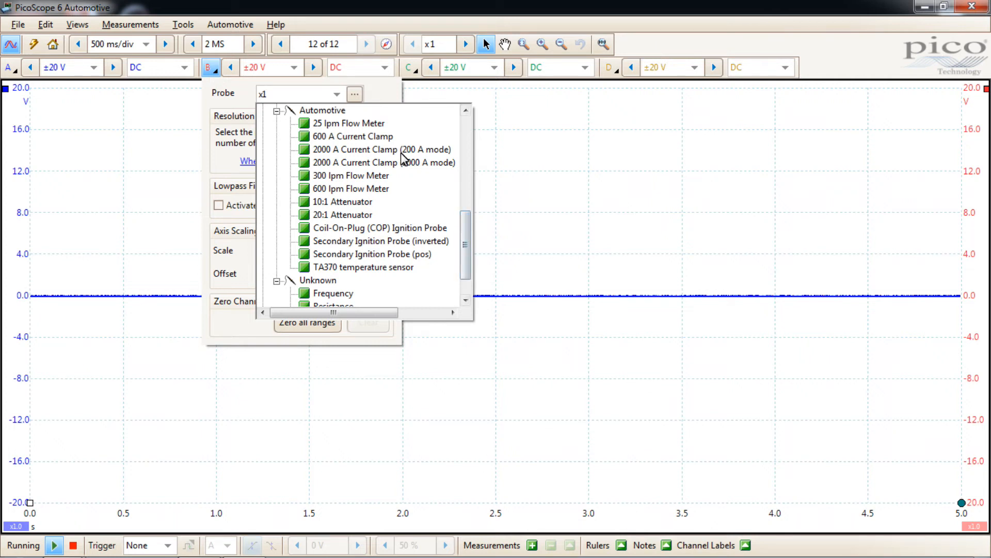
pyautogui.click(383, 150)
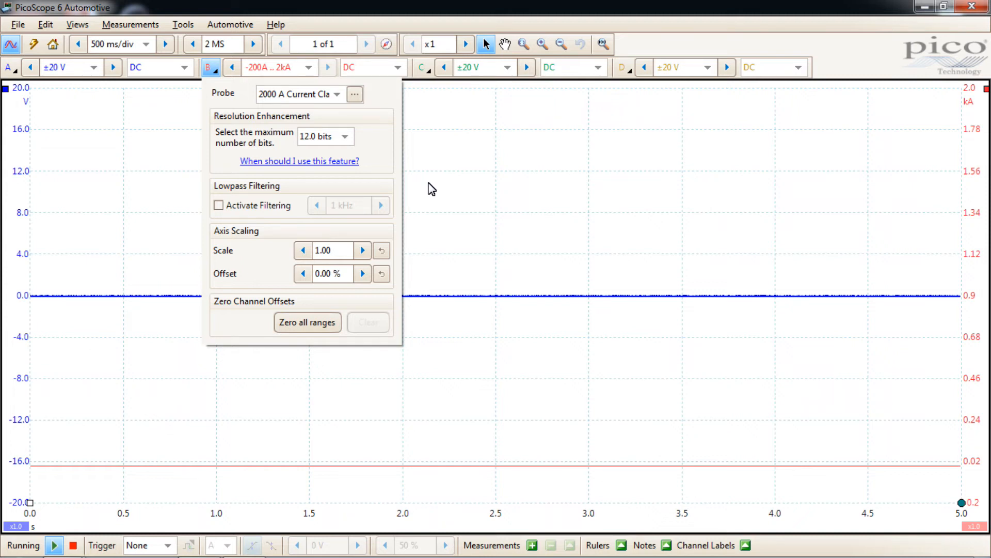
pyautogui.moveTo(356, 180)
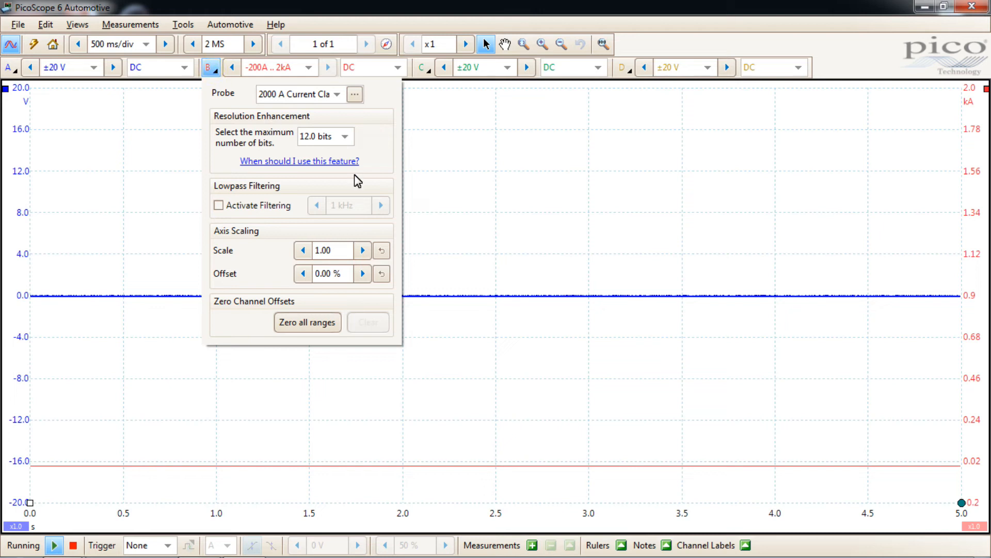
# Step: Give channel B the -200 .. 500 A range and leave channel A at ±20 V
pyautogui.click(309, 68)
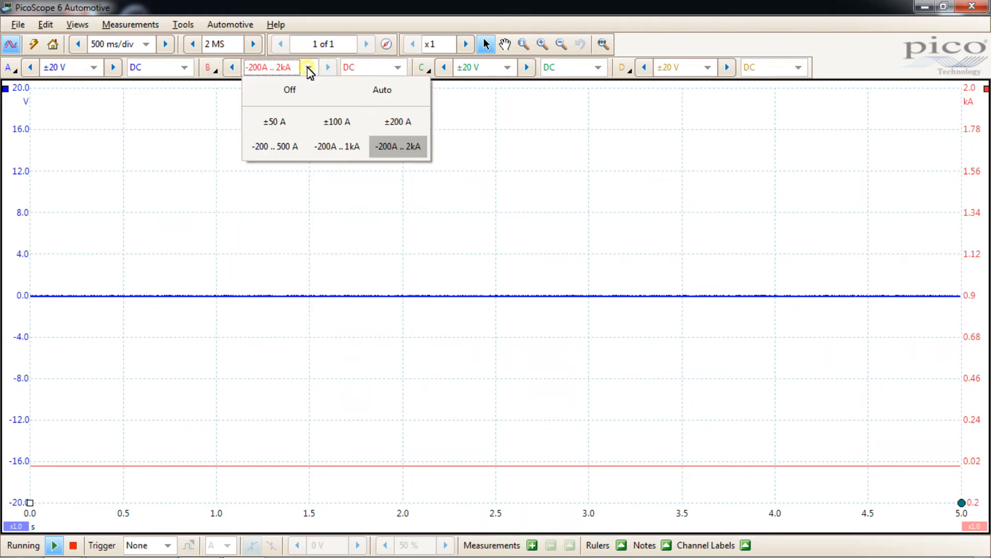
pyautogui.moveTo(274, 146)
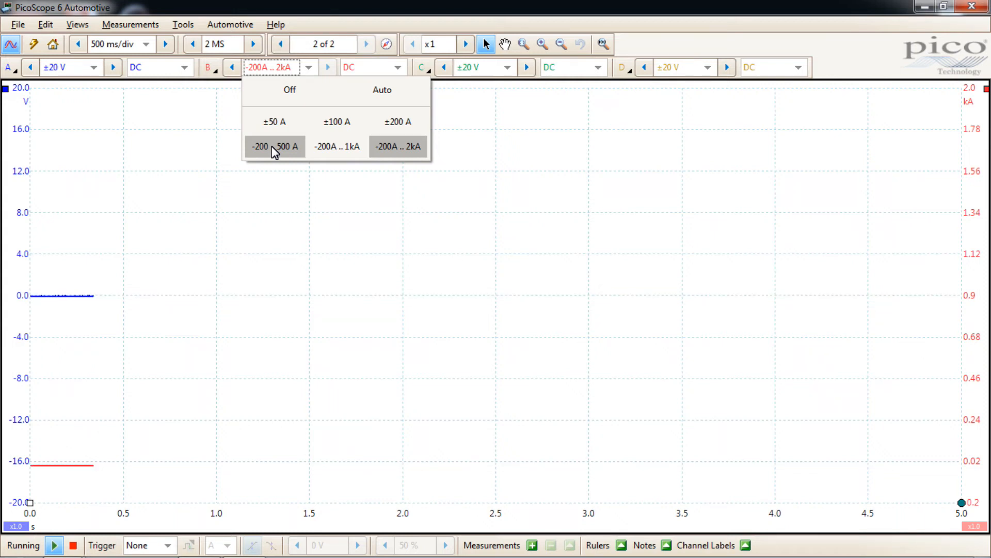
pyautogui.click(274, 146)
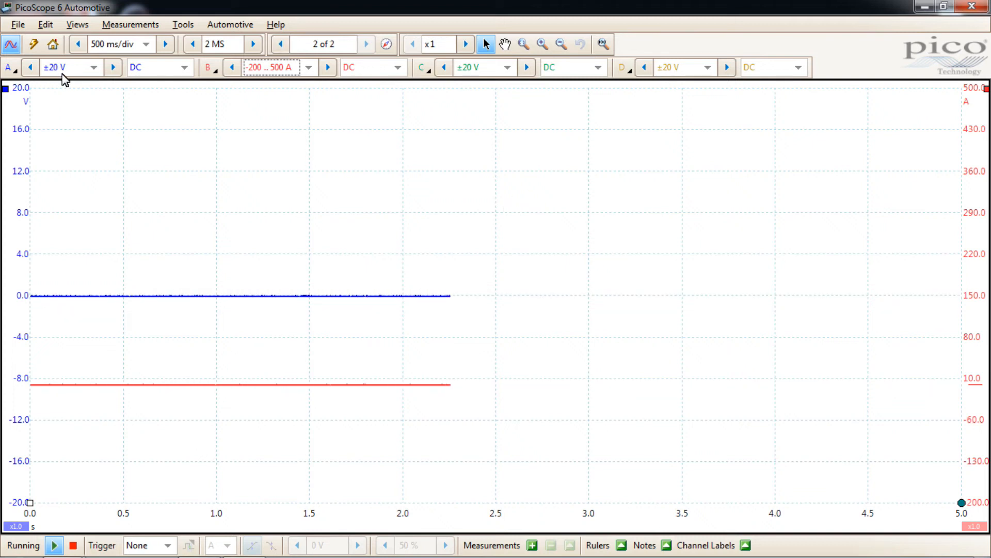
pyautogui.moveTo(60, 67)
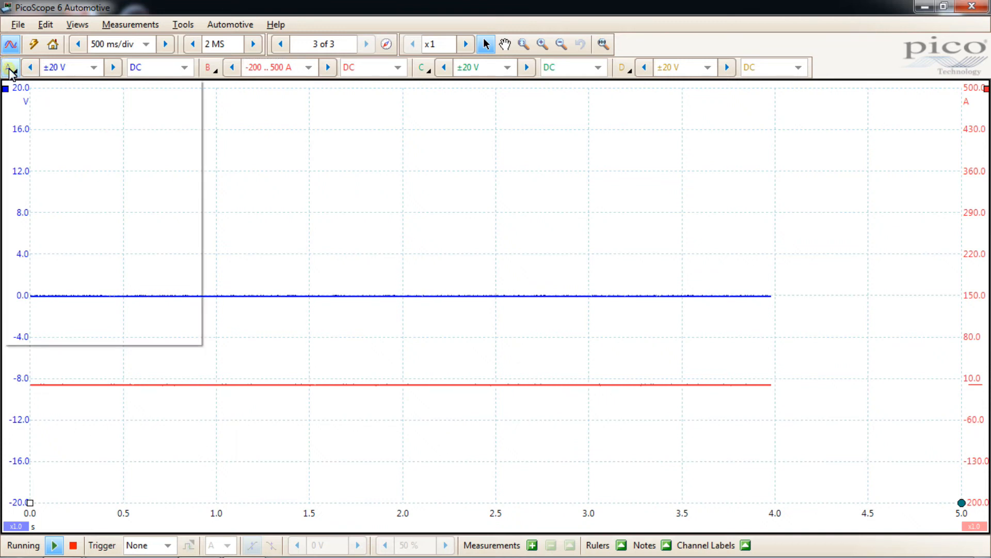
pyautogui.click(9, 67)
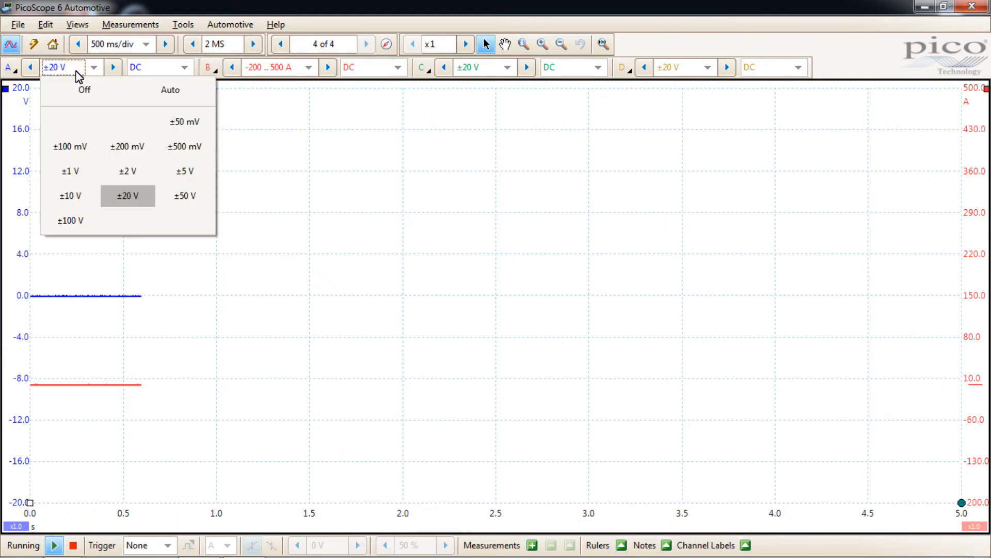
pyautogui.moveTo(221, 184)
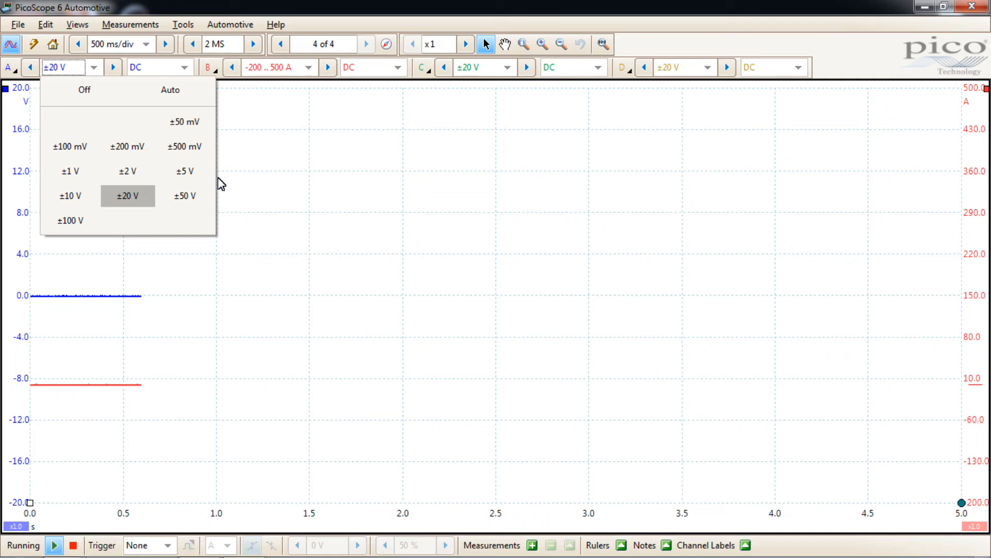
pyautogui.moveTo(242, 182)
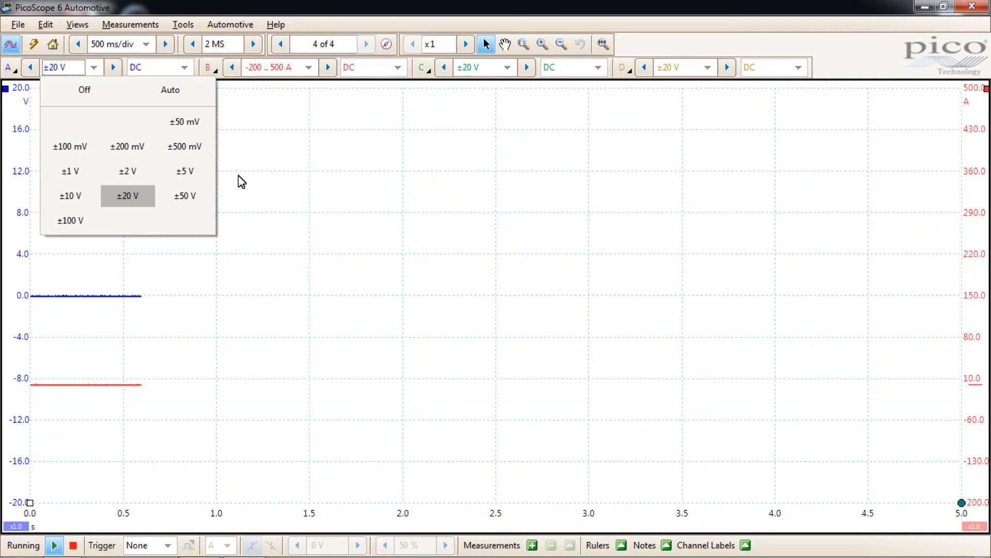
pyautogui.click(17, 25)
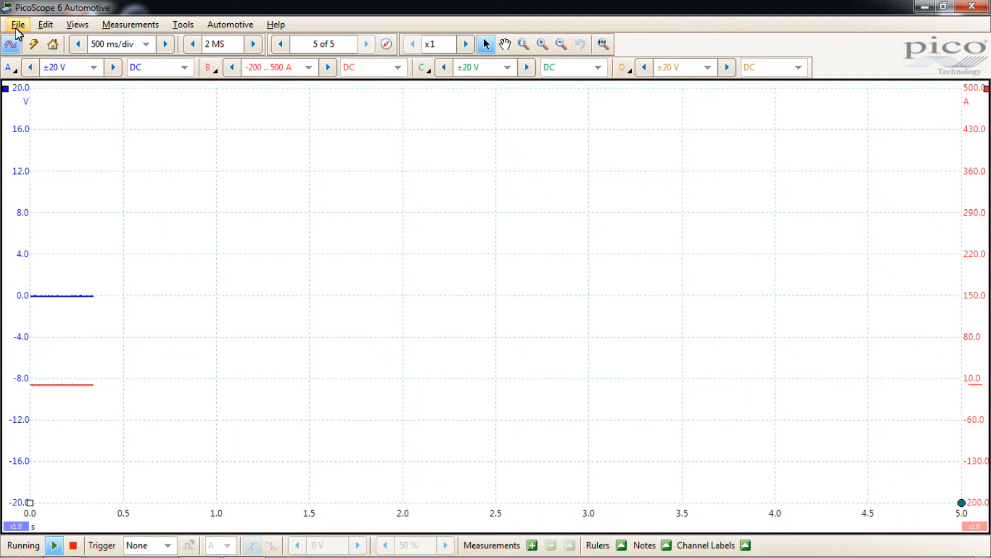
# Step: Save the settings as 'Relative Compression With Sync' .pssettings on the Desktop
pyautogui.click(17, 25)
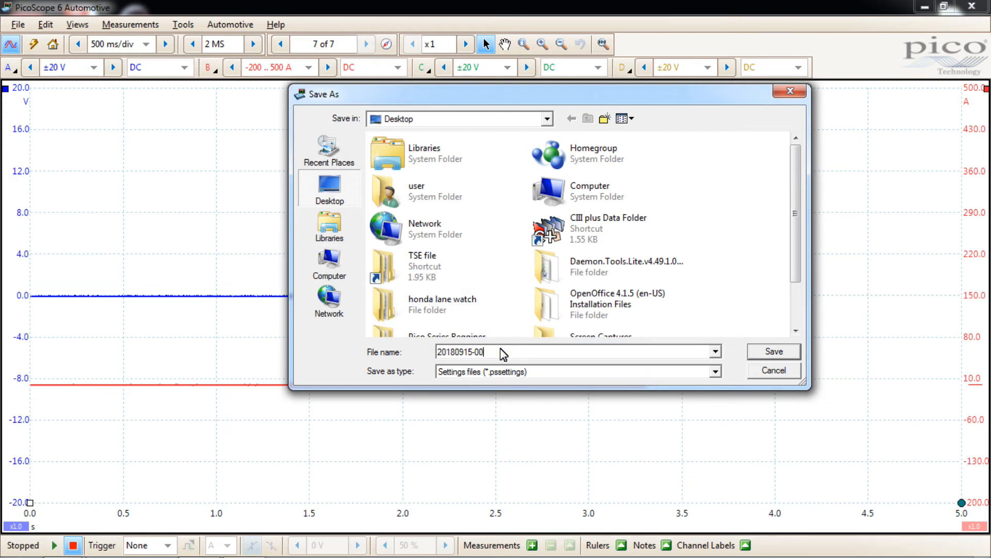
pyautogui.write('Relative Compression With')
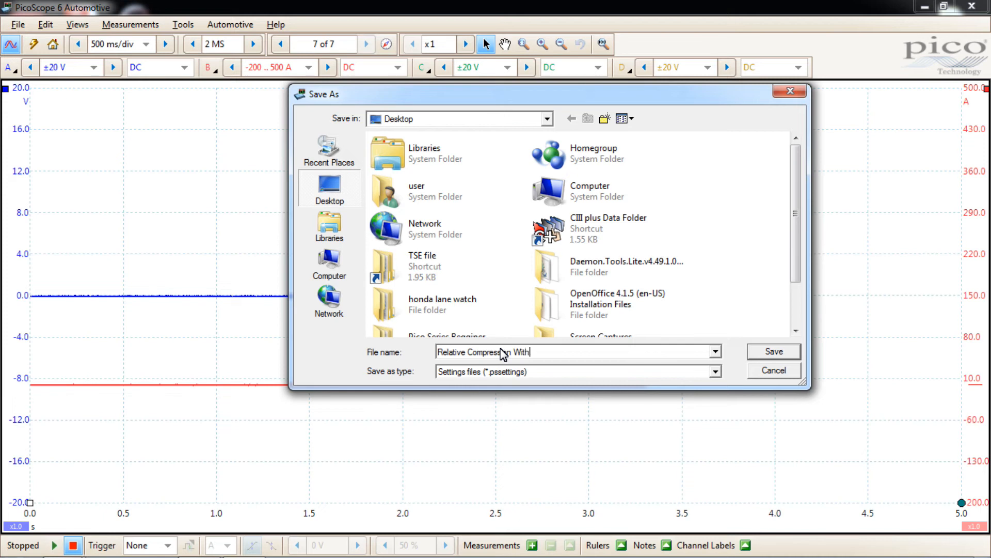
pyautogui.write('Sync')
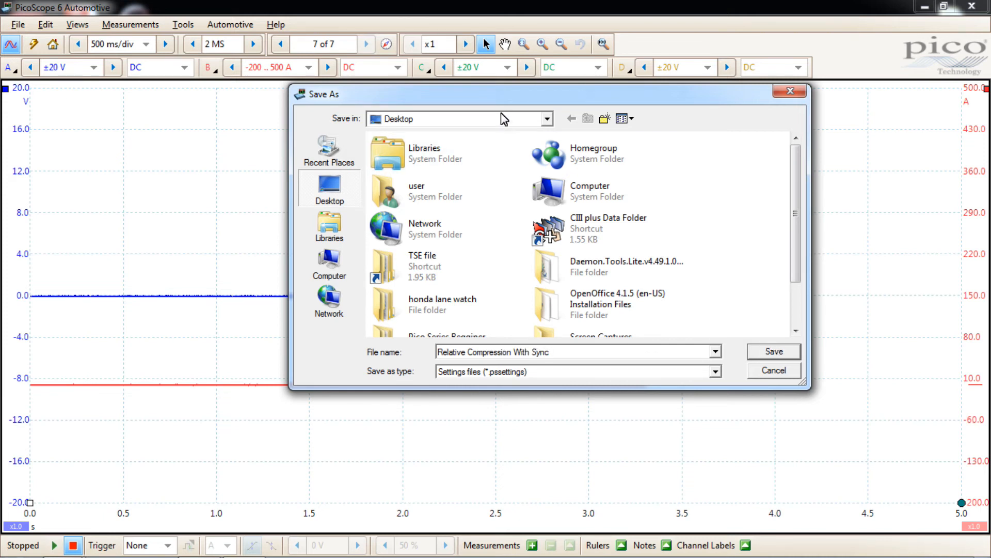
pyautogui.click(772, 351)
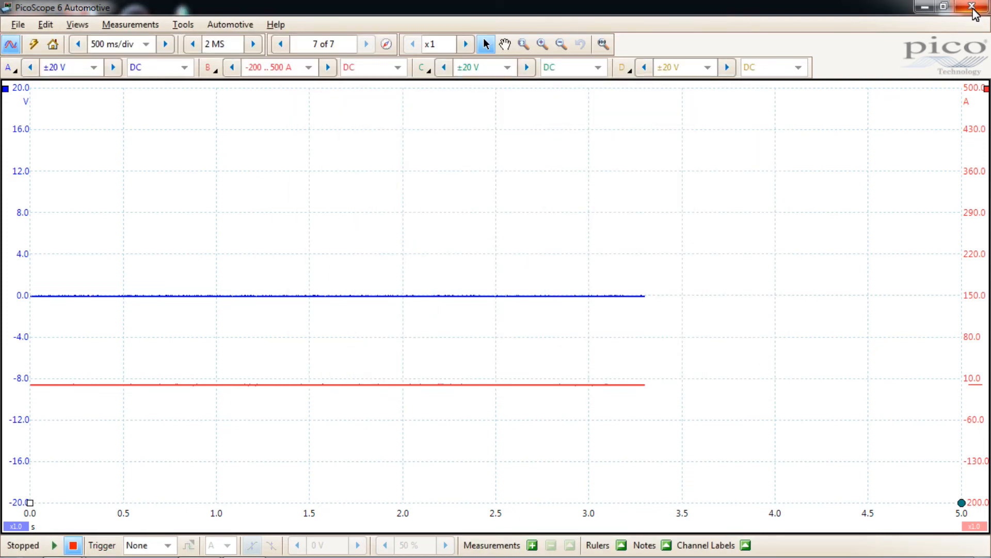
# Step: Close PicoScope saving the session, restart it and resume live capturing
pyautogui.click(973, 7)
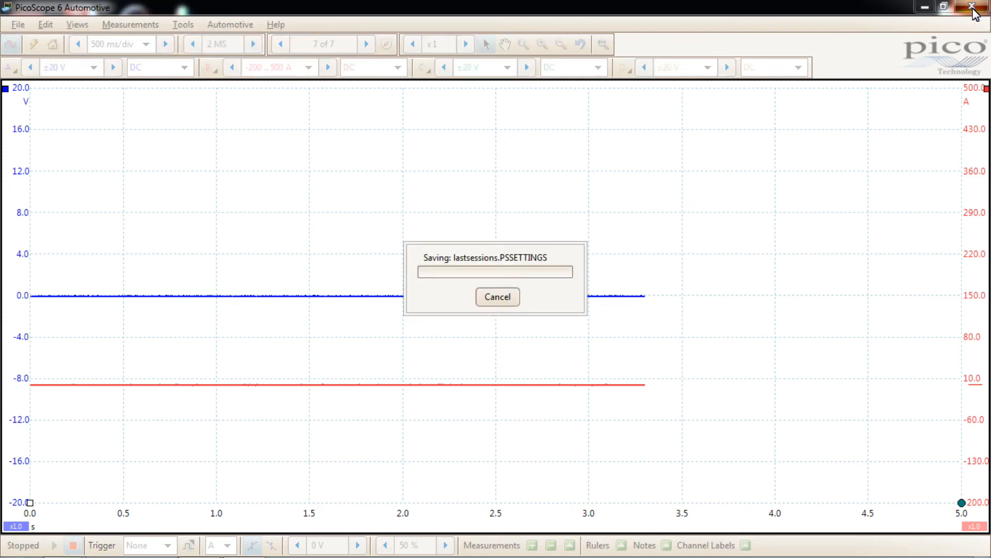
pyautogui.click(498, 296)
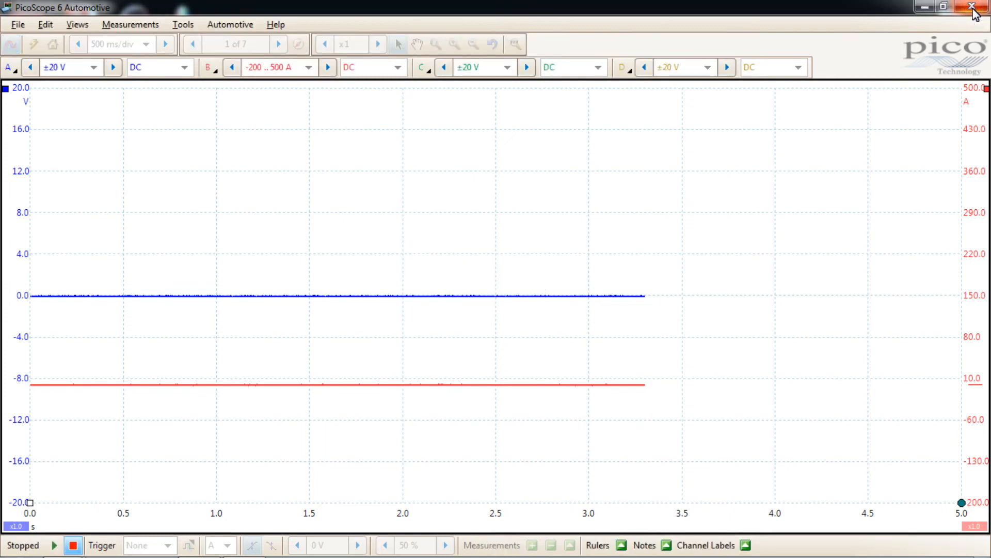
pyautogui.click(972, 7)
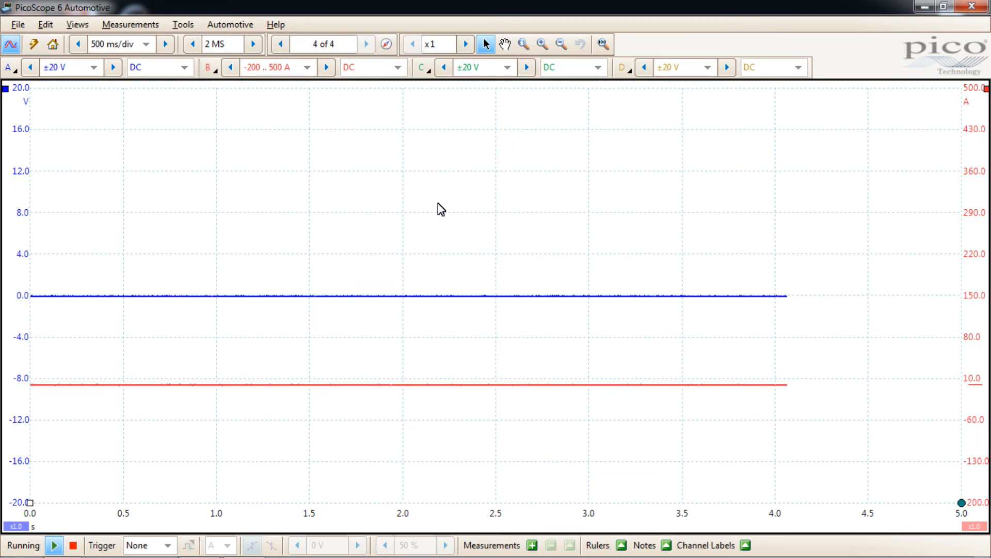
pyautogui.click(365, 44)
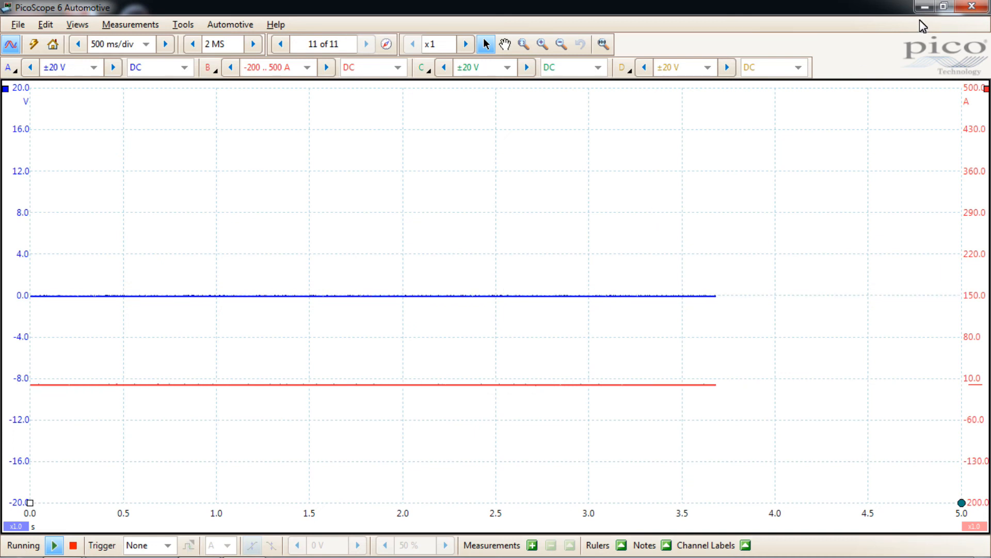
# Step: Relaunch PicoScope from the Relative Compression With Sync desktop shortcut
pyautogui.click(972, 7)
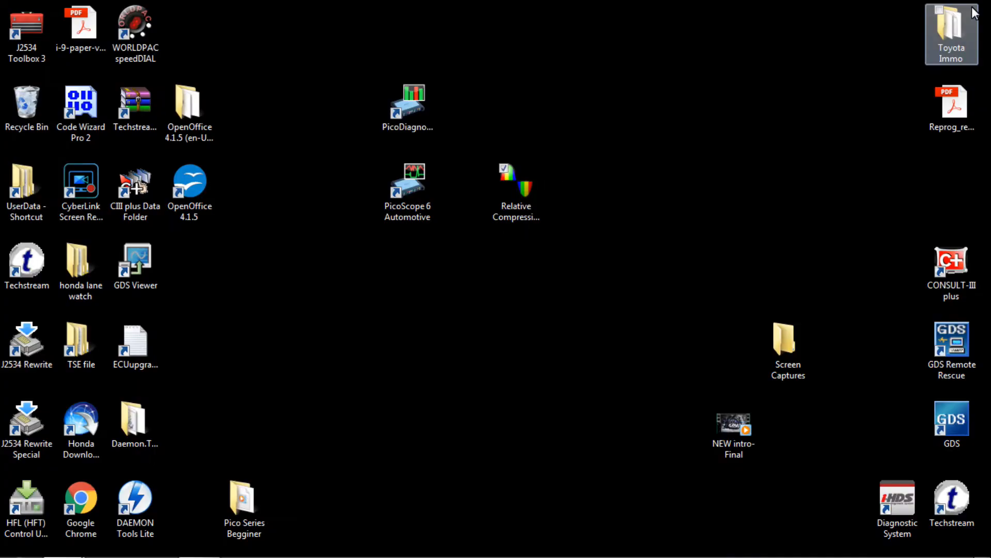
pyautogui.click(515, 177)
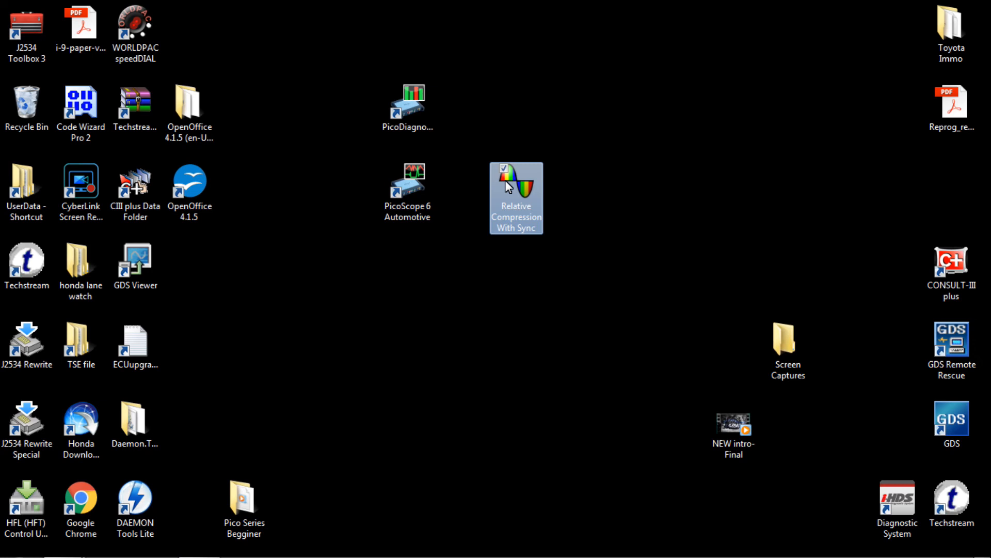
pyautogui.doubleClick(516, 198)
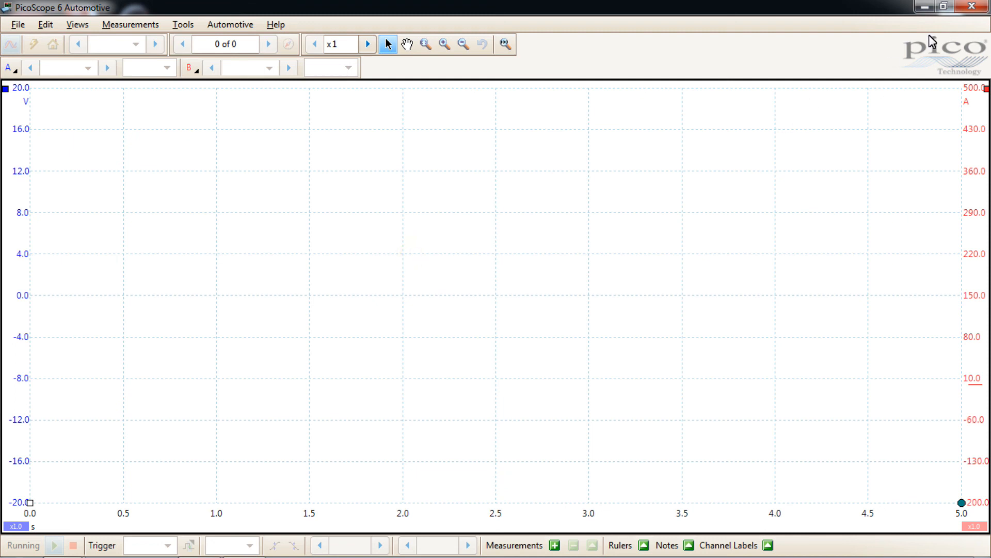
pyautogui.moveTo(972, 7)
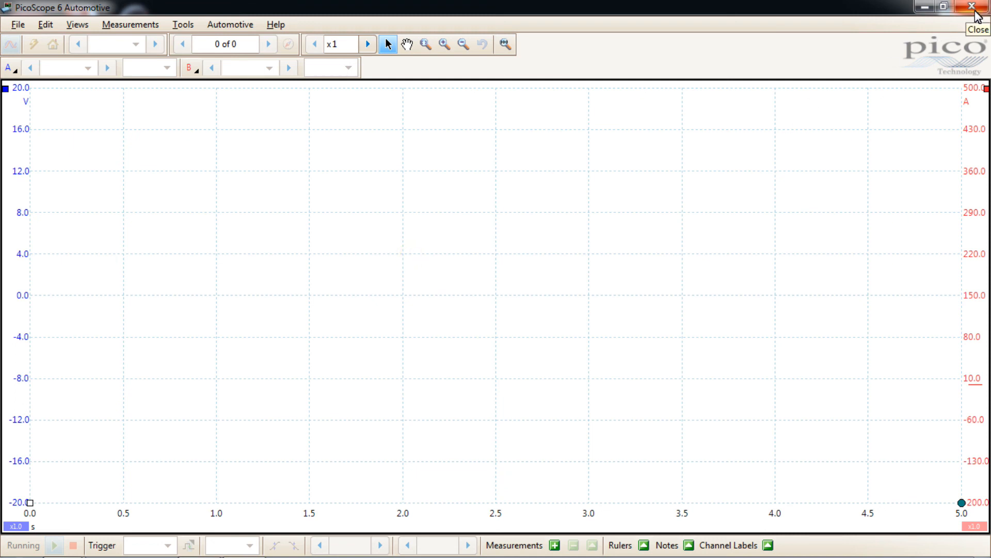
pyautogui.moveTo(975, 16)
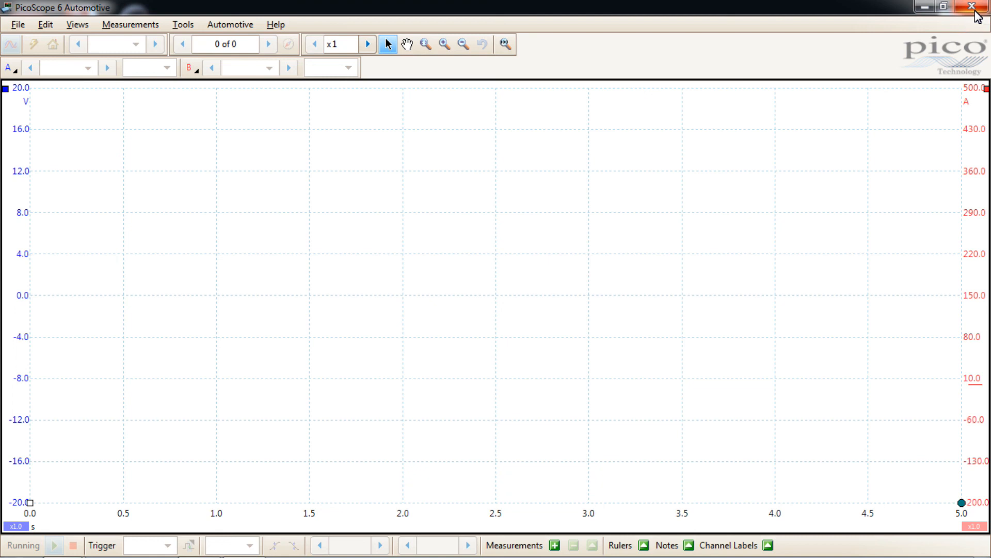